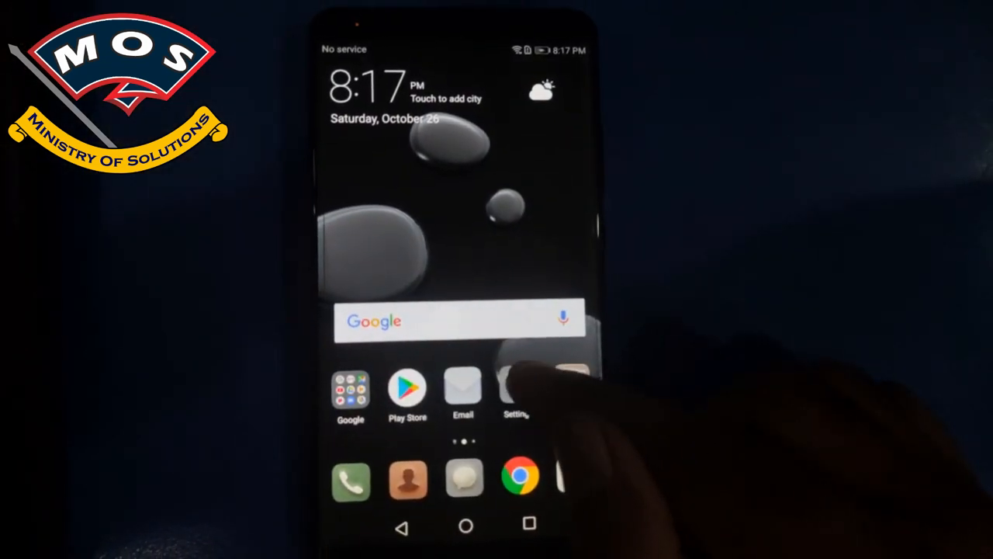
Step: Enable the OEM unlocking and USB debugging toggles in Developer options
left_click(516, 392)
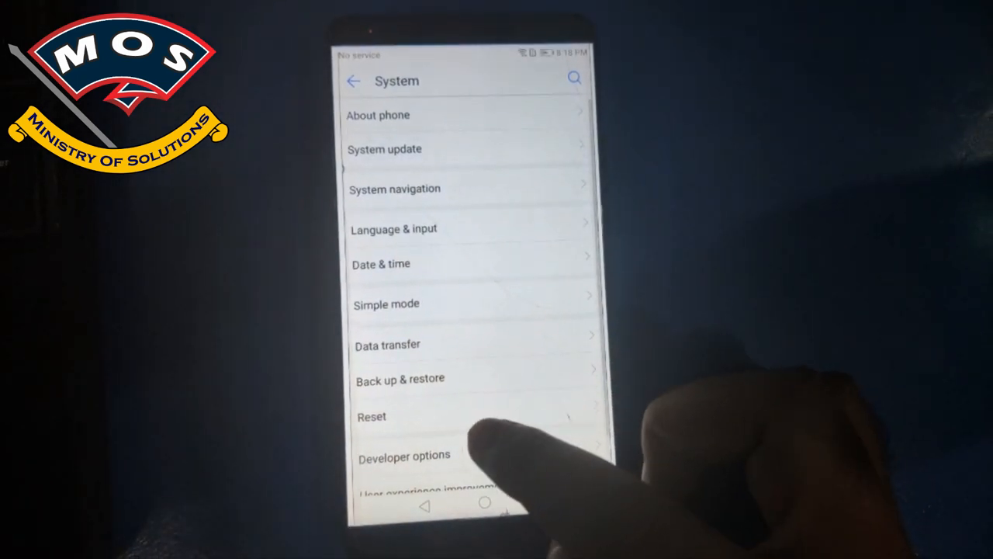
left_click(403, 454)
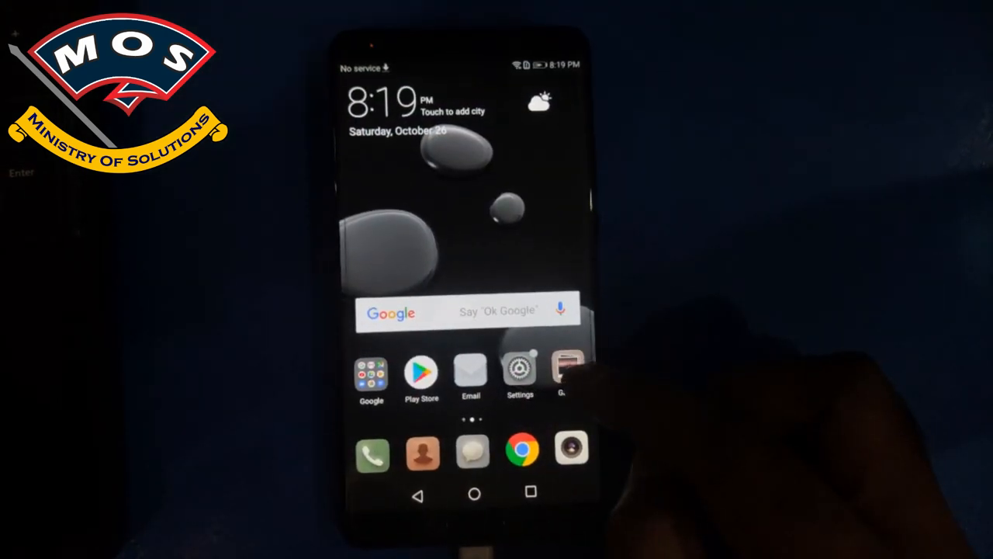
left_click(520, 371)
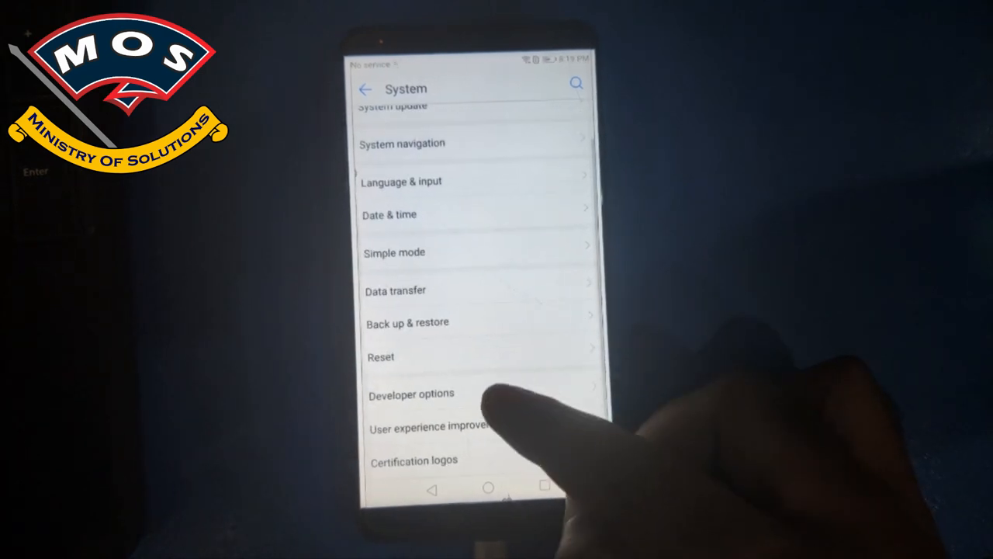
left_click(411, 393)
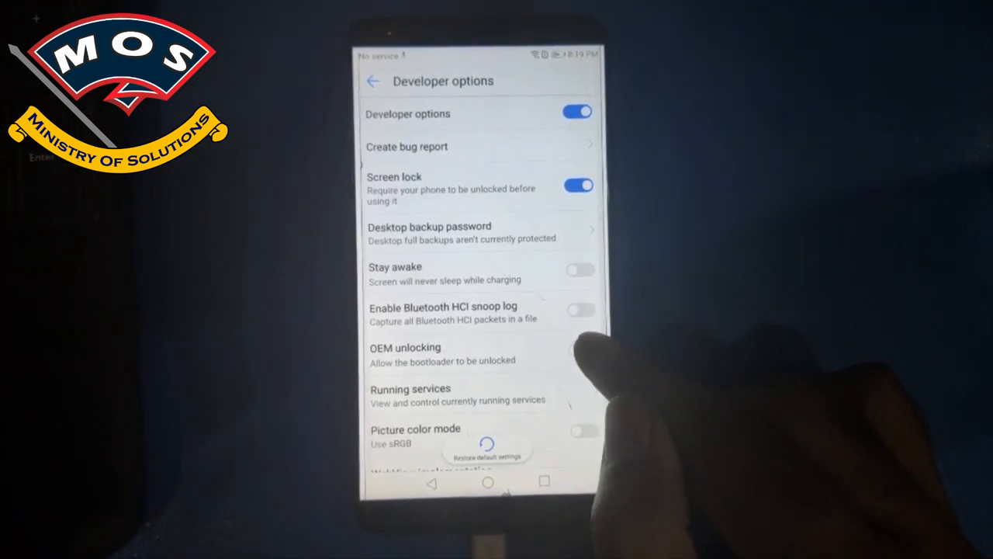
left_click(581, 354)
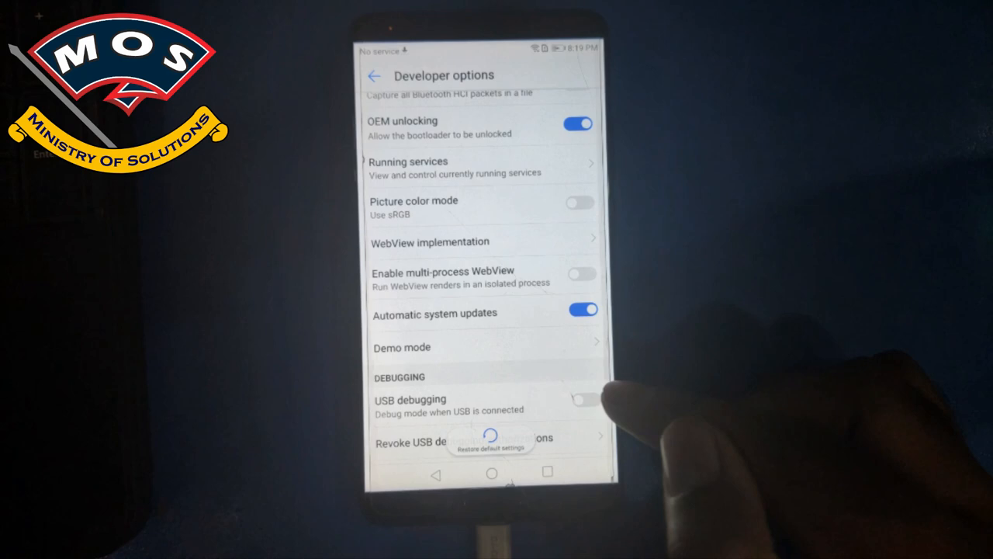
left_click(580, 400)
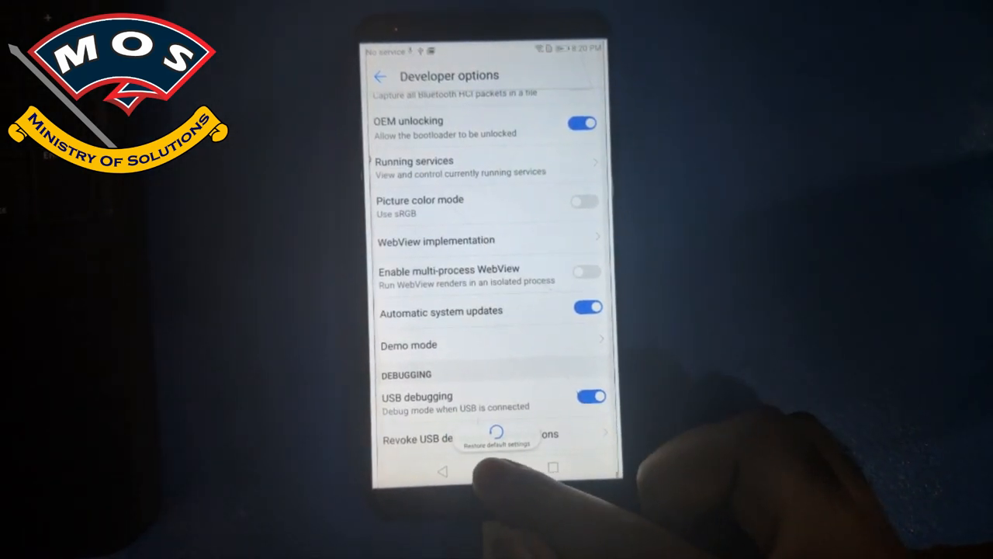
left_click(380, 76)
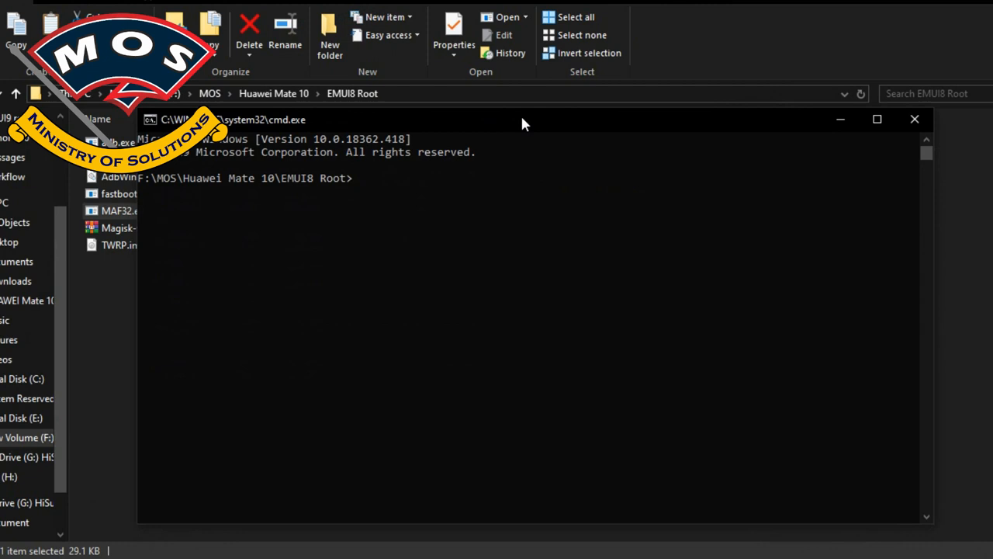
Step: Run 'adb devices' to confirm the phone is attached
type("ad")
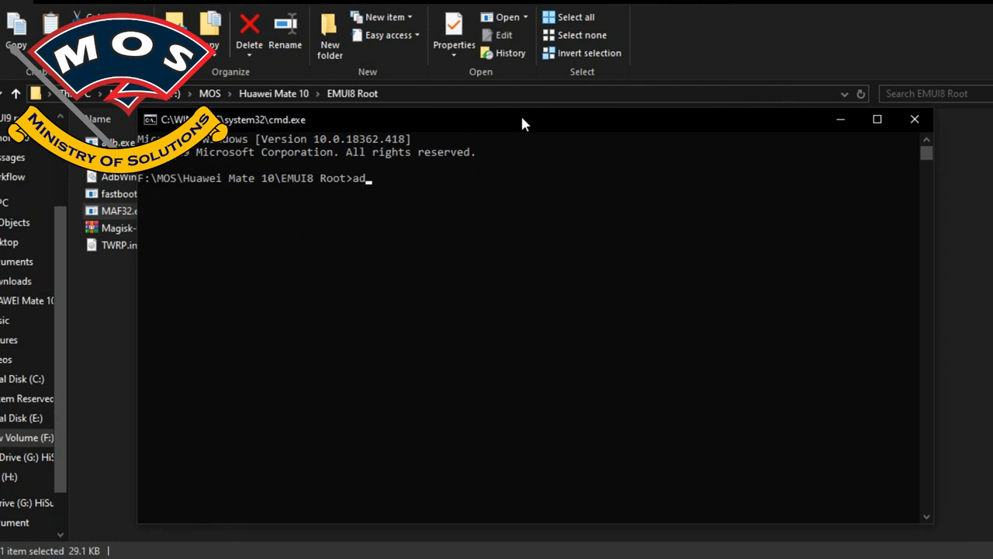
type("b devices")
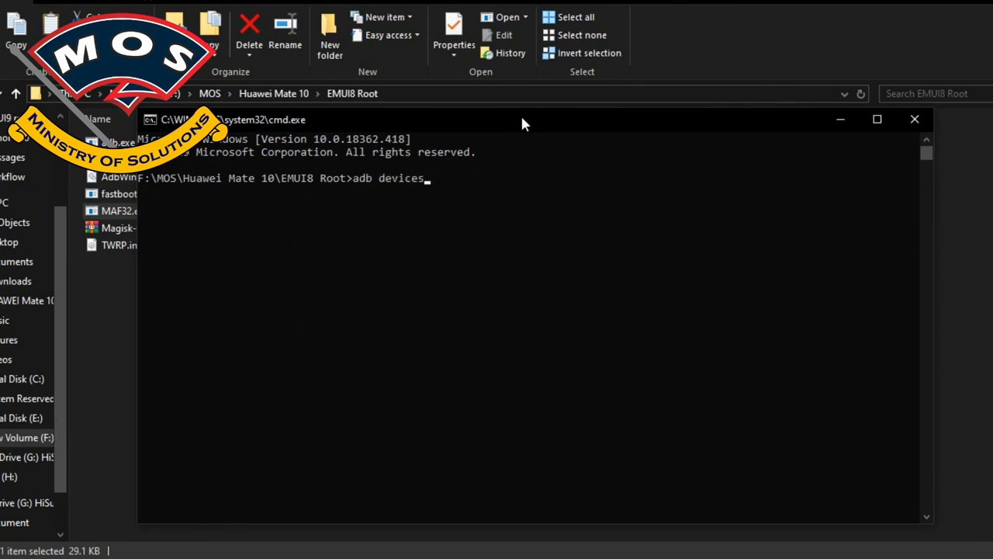
key("Return")
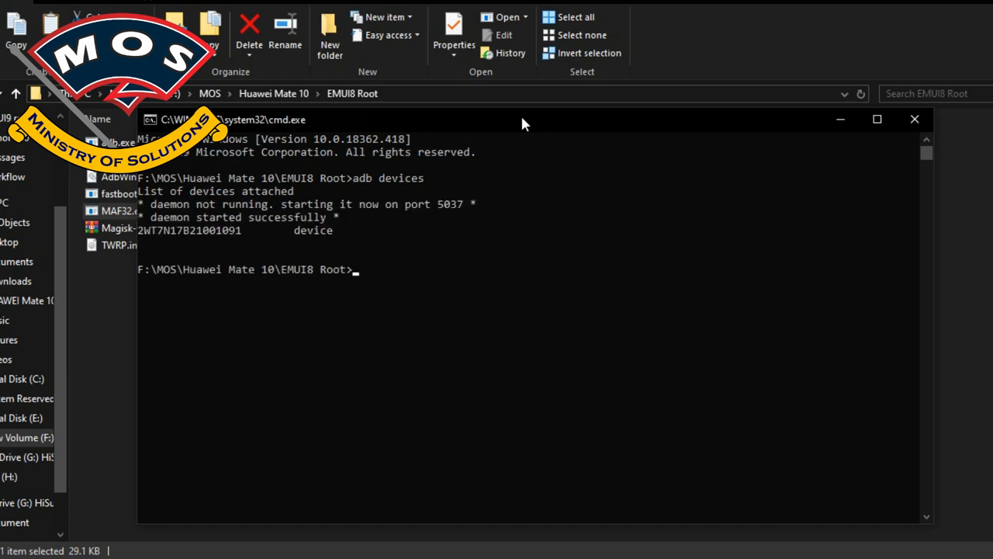
Step: Restart the phone into its bootloader with 'adb reboot-bootloader'
type("a")
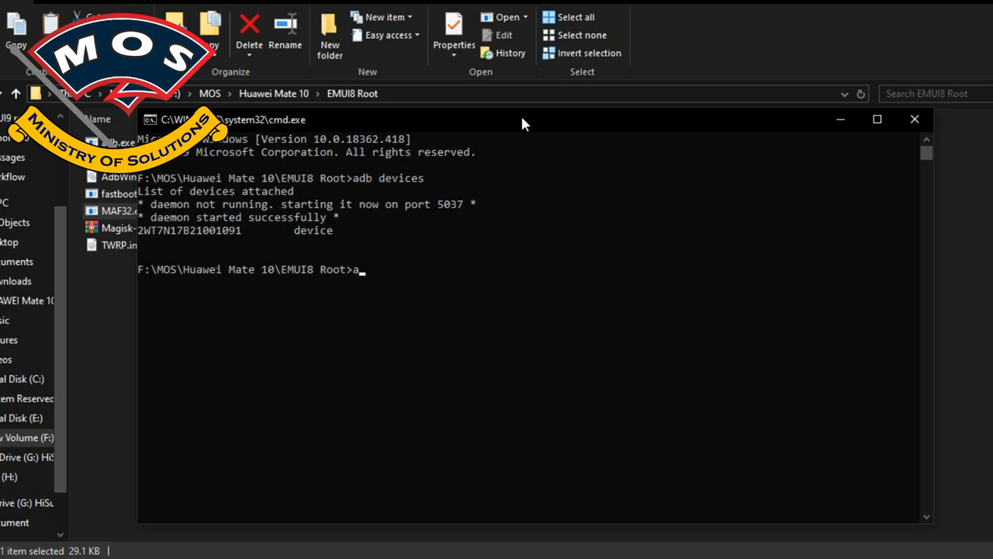
type("adb")
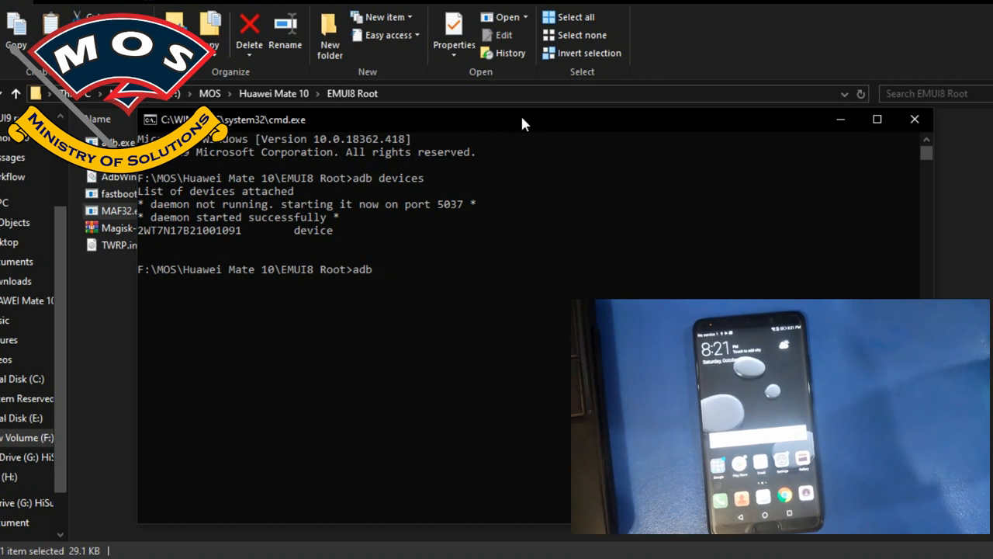
type("reboot")
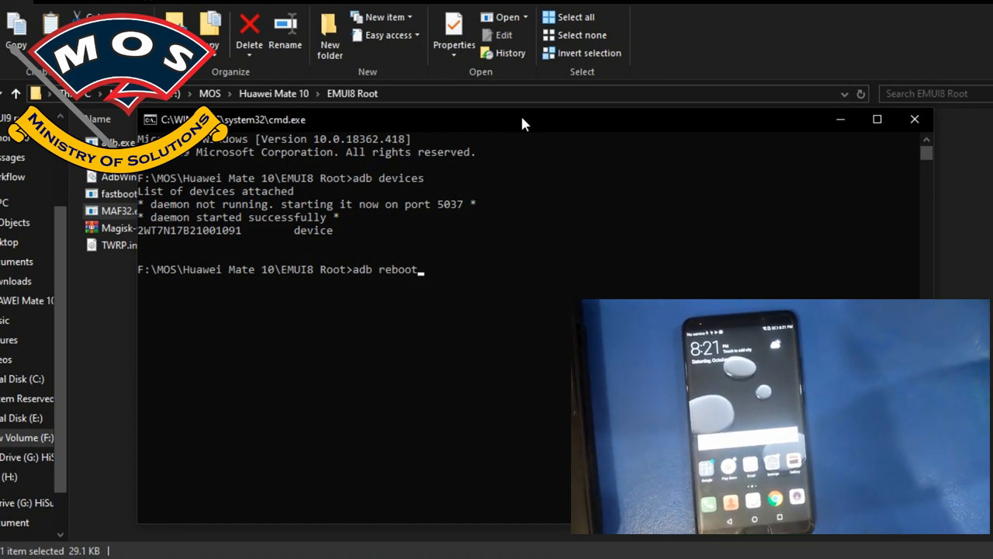
type("-boo")
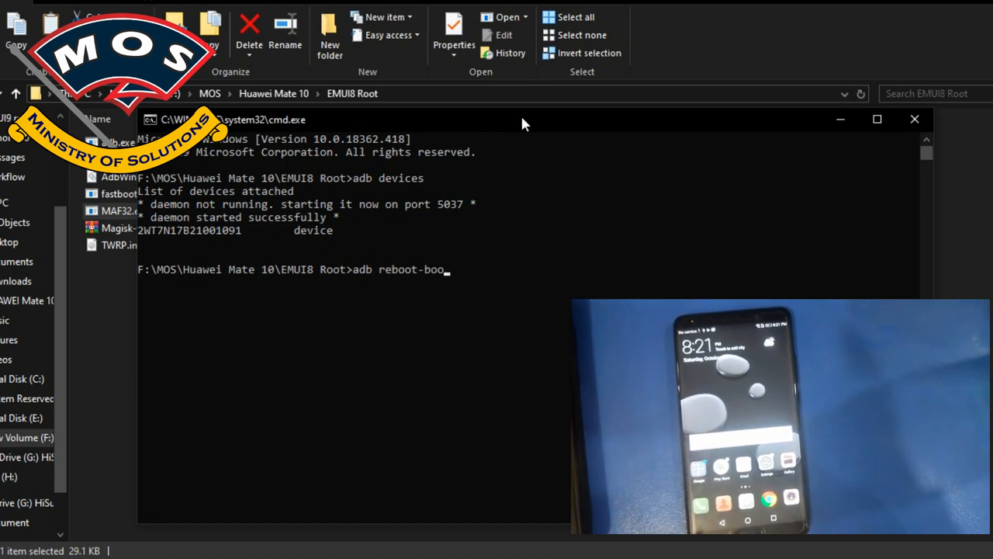
type("tloader")
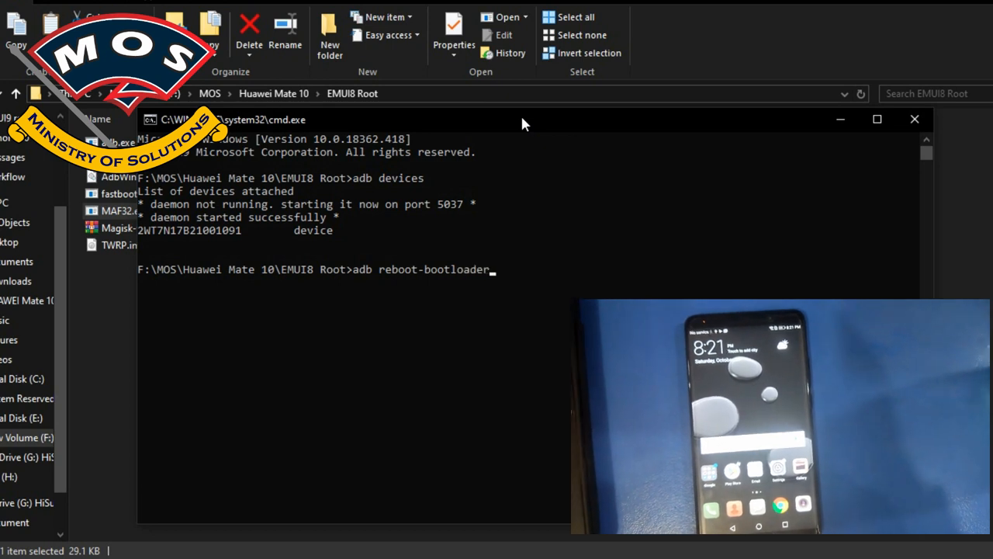
key("Return")
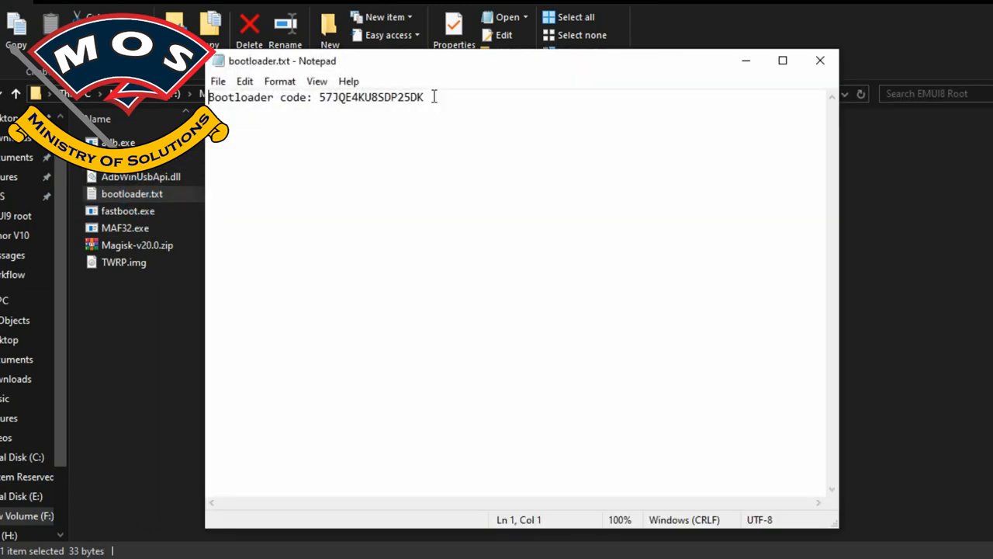
Step: Select the unlock code in bootloader.txt and start a fastboot command
double_click(370, 97)
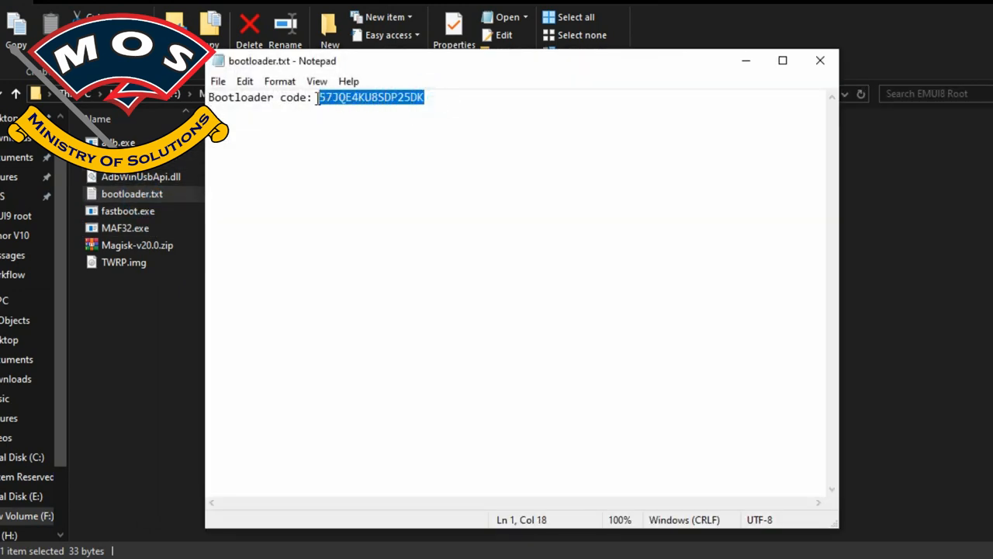
mouse_move(696, 405)
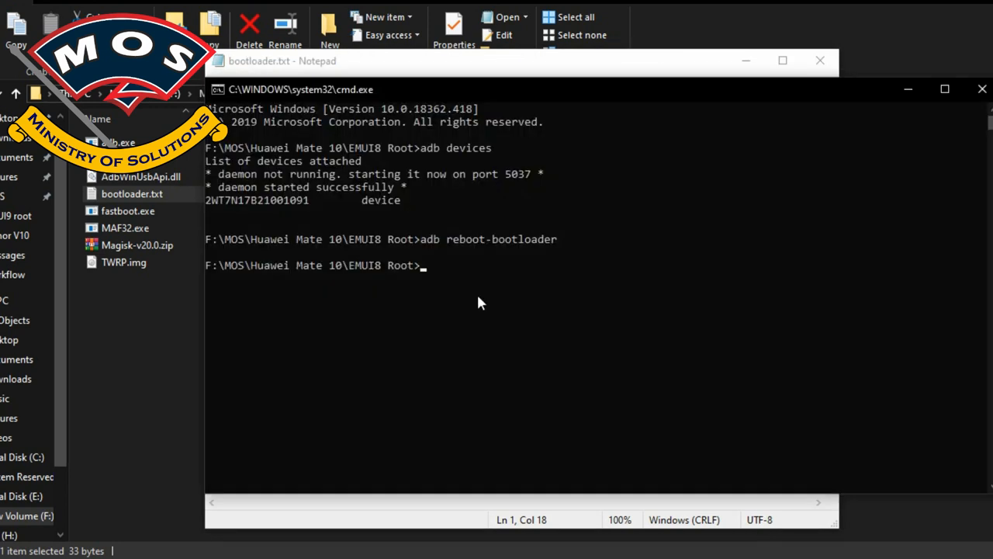
type("fastbo")
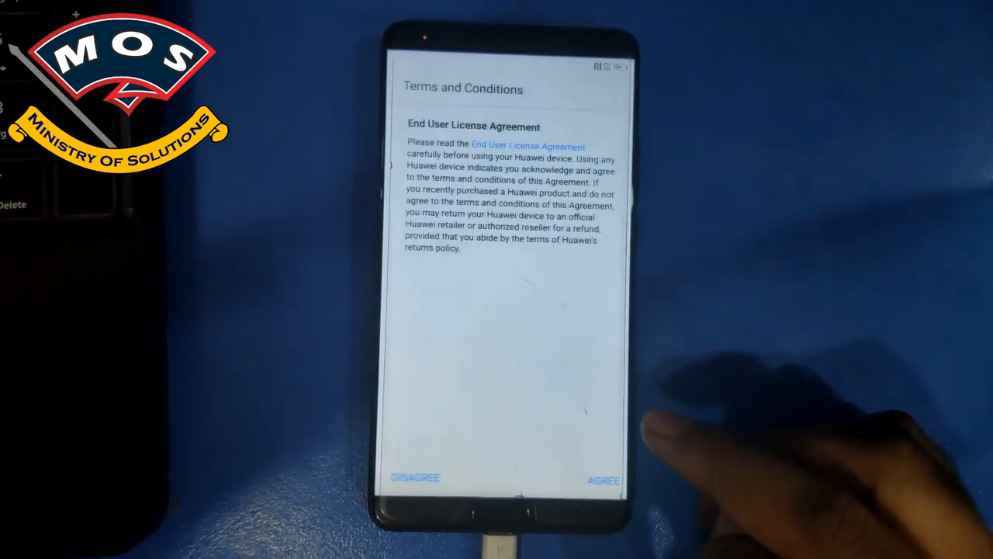
Step: Accept the license, postpone the improvement project, and skip device protection
left_click(604, 477)
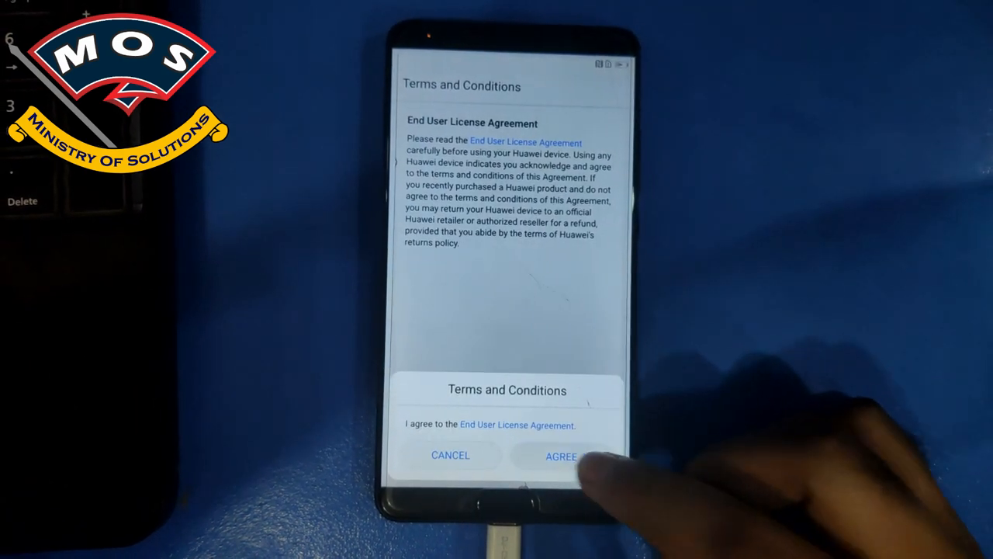
left_click(560, 456)
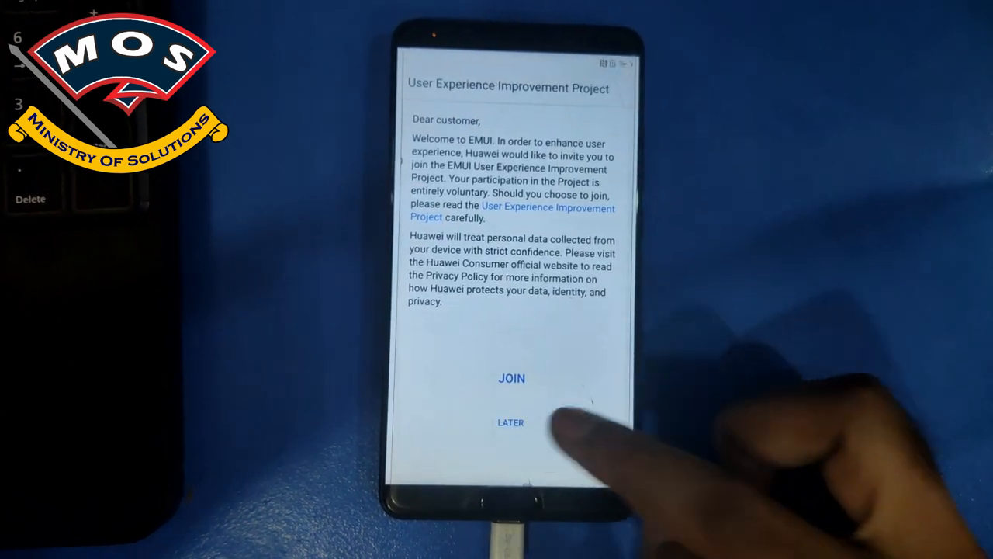
left_click(511, 422)
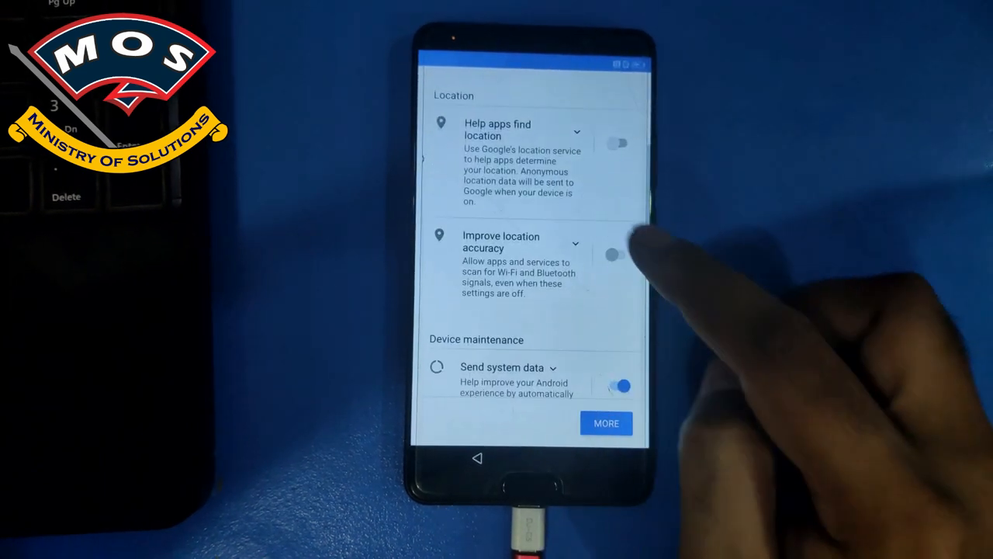
left_click(606, 423)
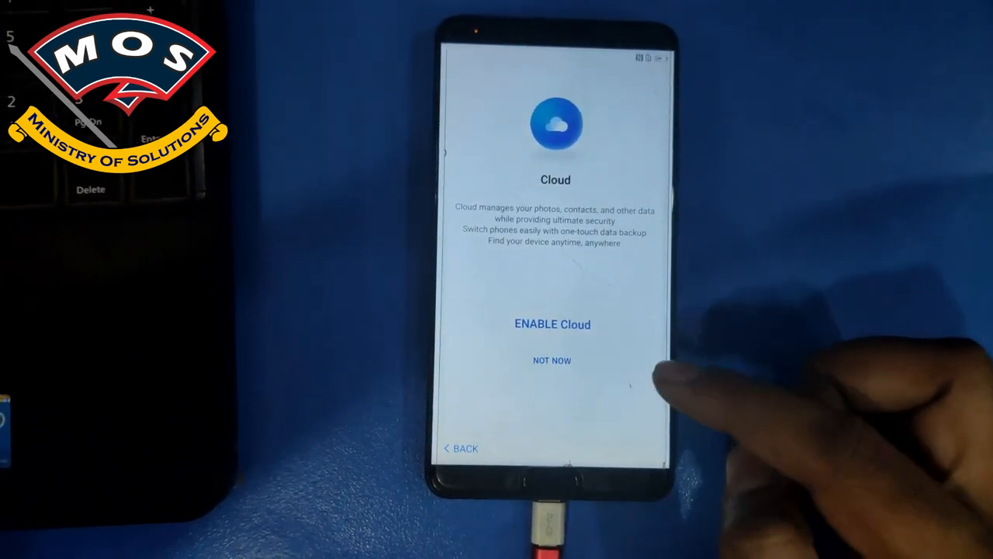
left_click(551, 360)
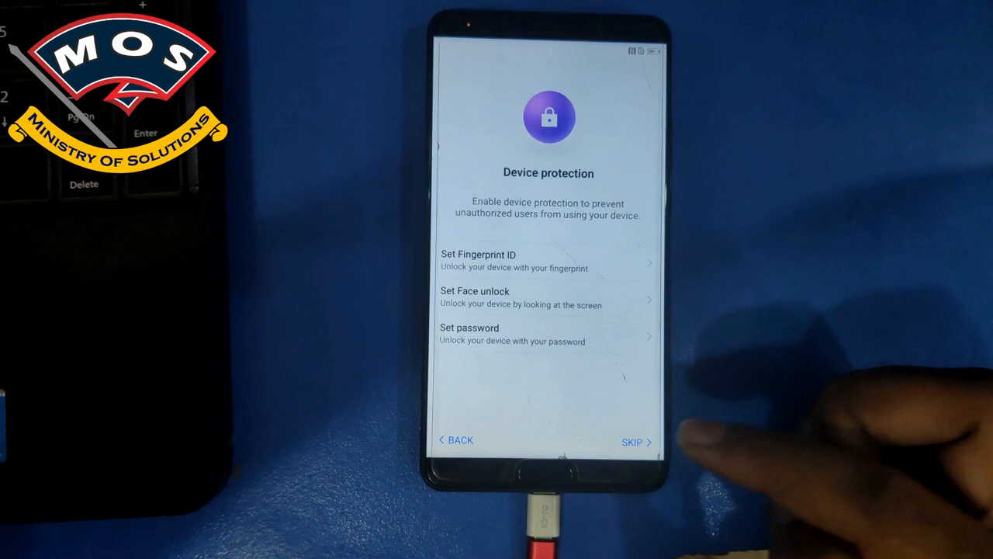
left_click(632, 441)
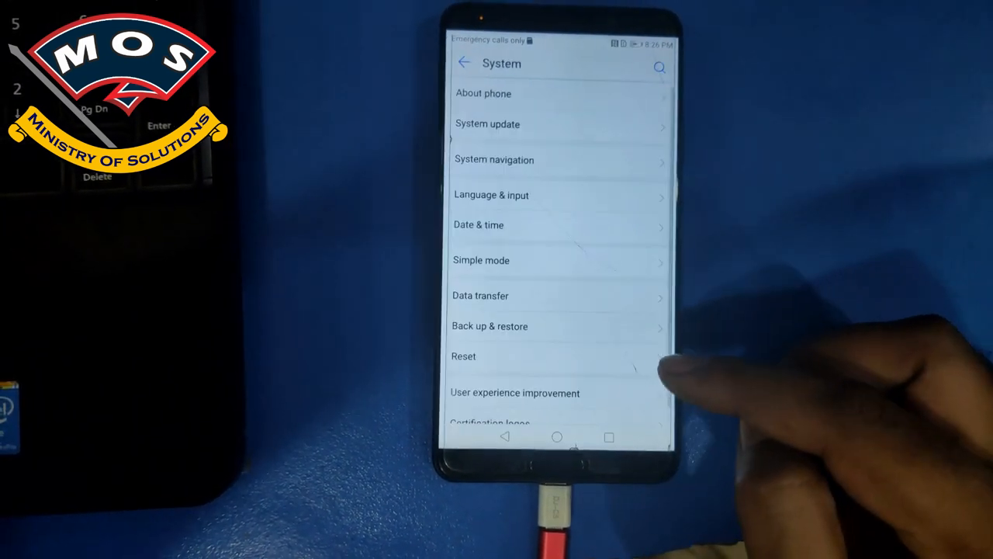
Step: Switch USB debugging on and check the phone's USB connection mode
scroll("up", 3)
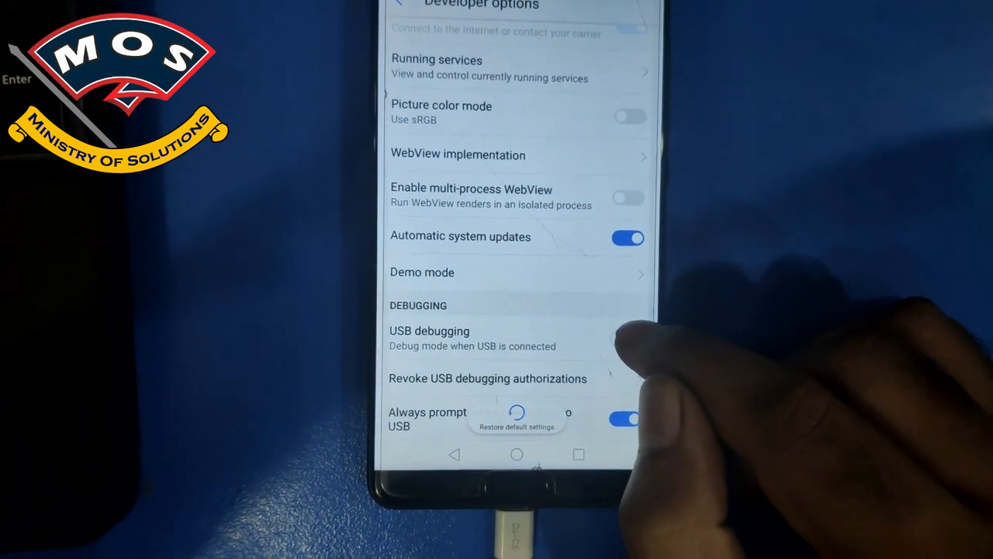
left_click(629, 330)
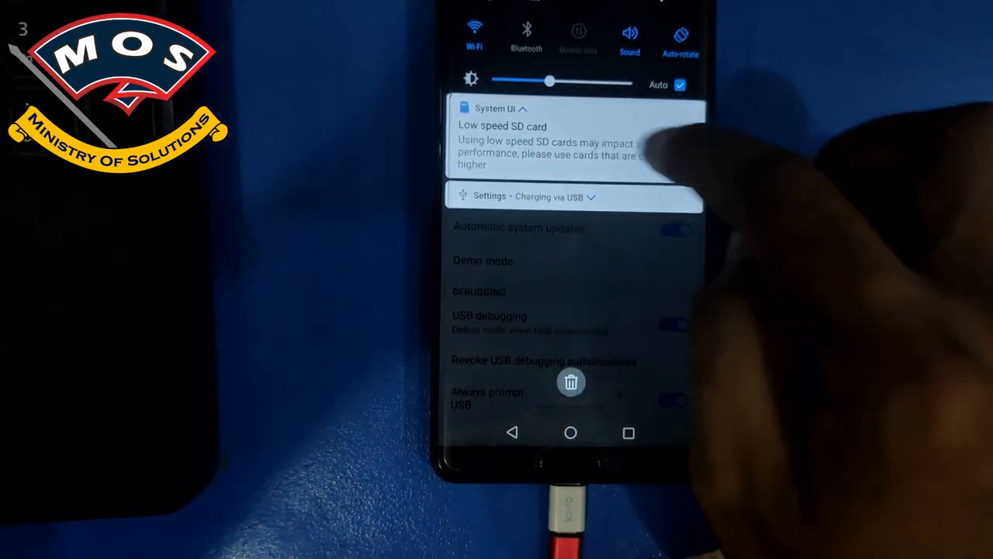
left_click(544, 196)
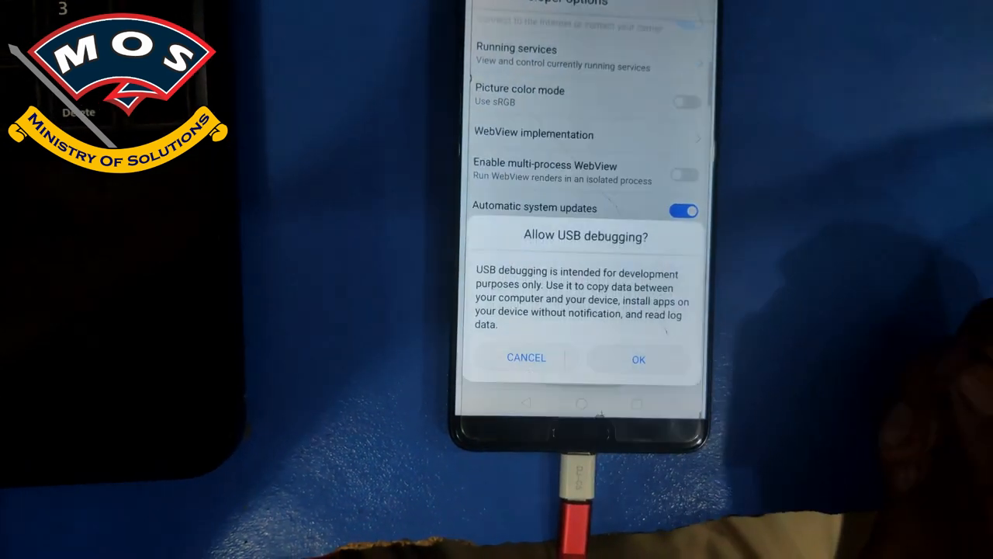
Step: Confirm OK on the Allow USB debugging prompt
left_click(638, 358)
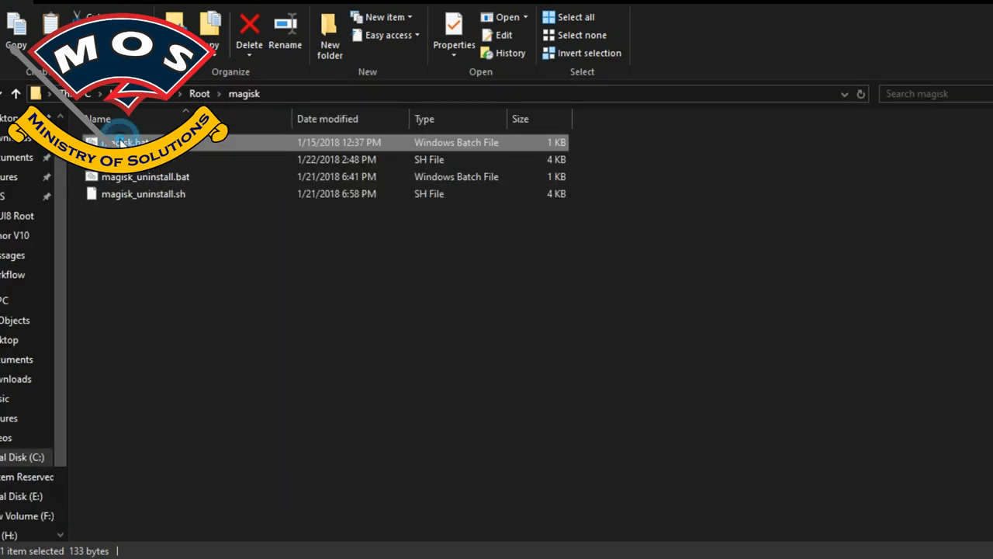
Step: Run the magisk .bat script from the Root > magisk folder
double_click(128, 142)
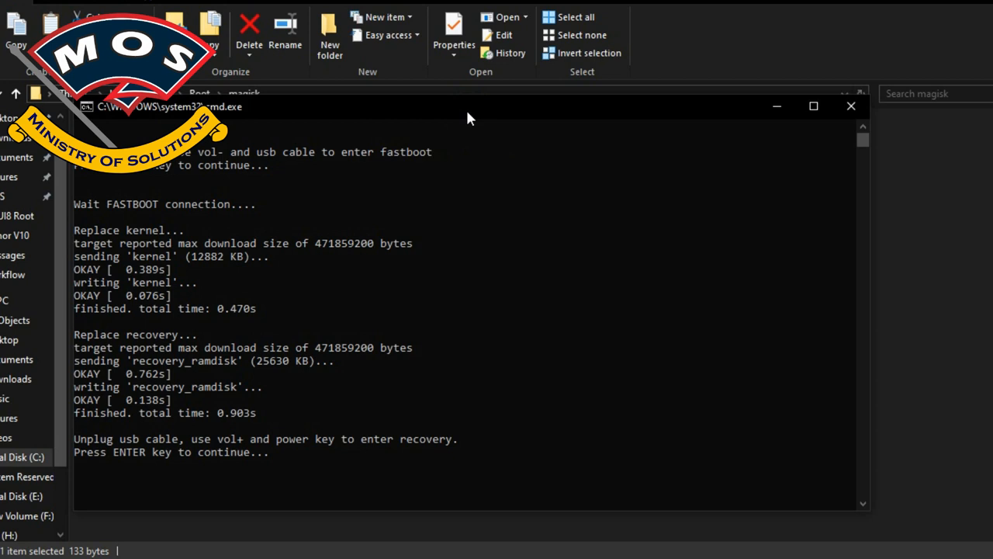
Step: Continue the script with Enter once kernel and recovery are flashed
key("Return")
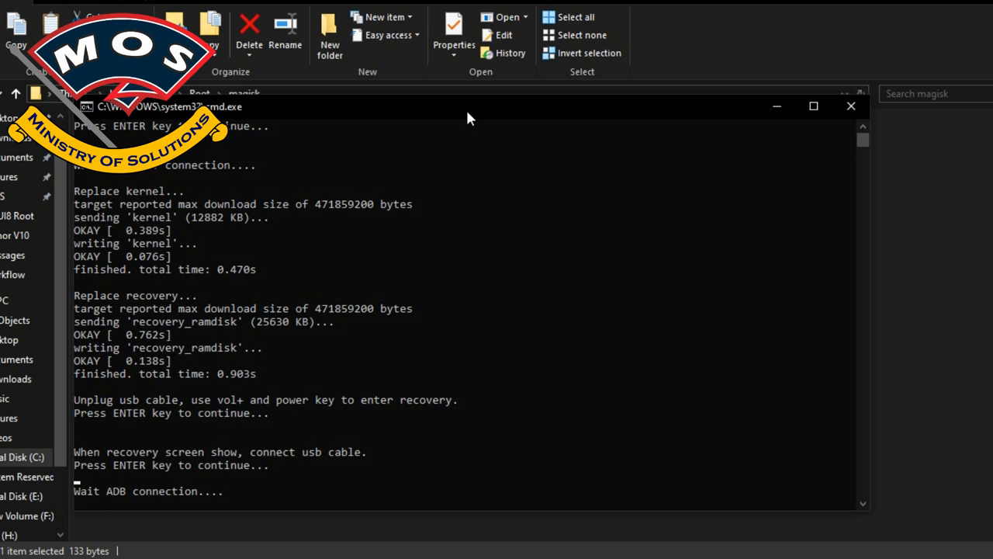
mouse_move(553, 512)
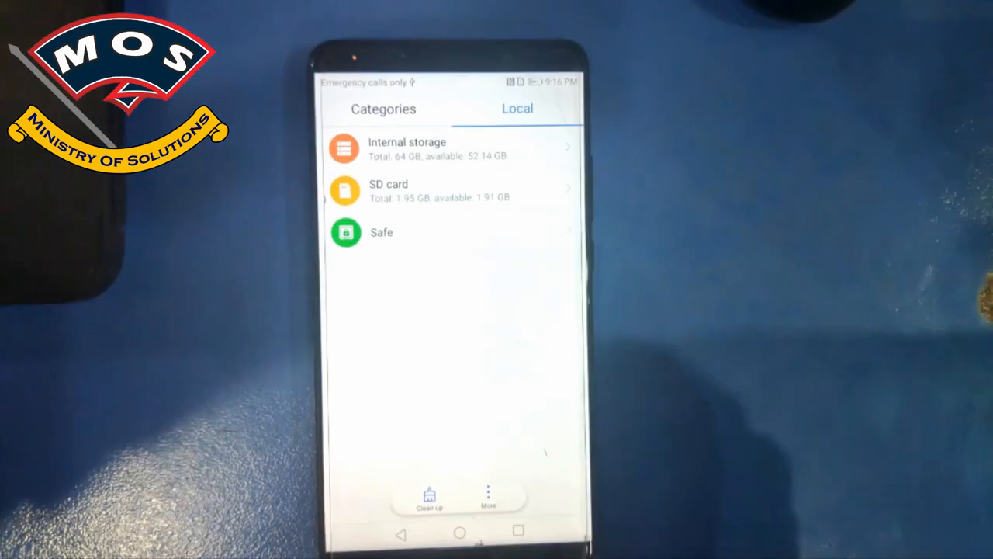
Step: Install MagiskManager-v5.6.1.apk from the SD card and dismiss its changelog
left_click(450, 190)
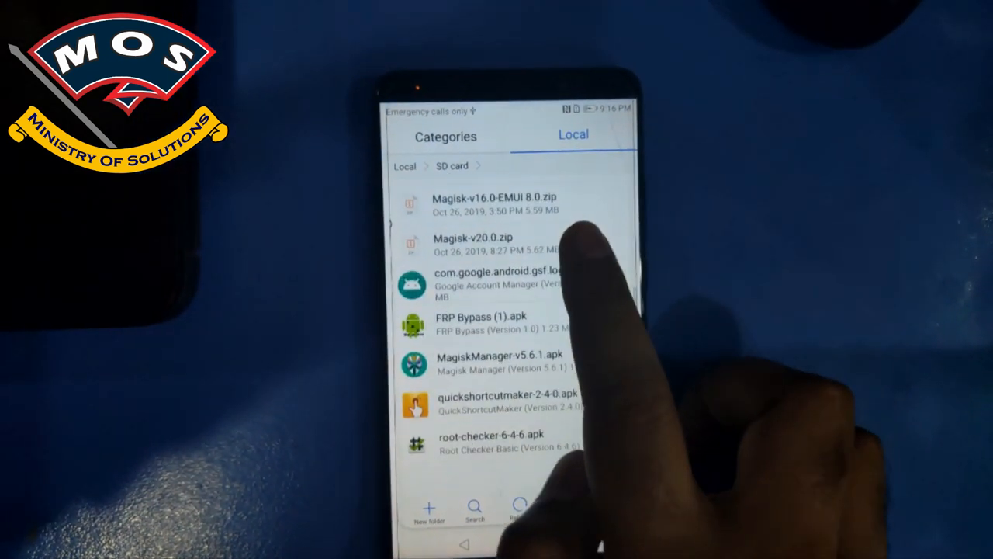
scroll("down", 3)
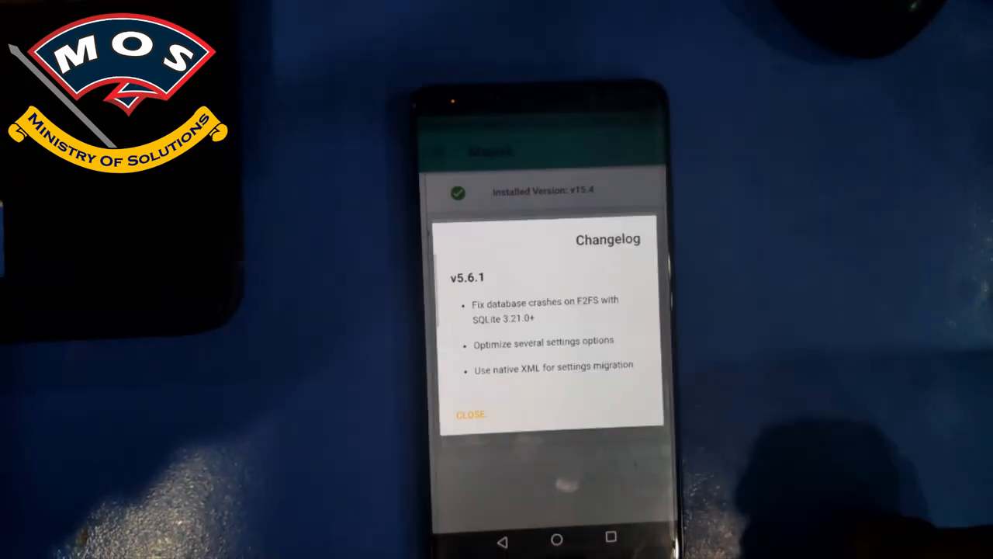
left_click(470, 413)
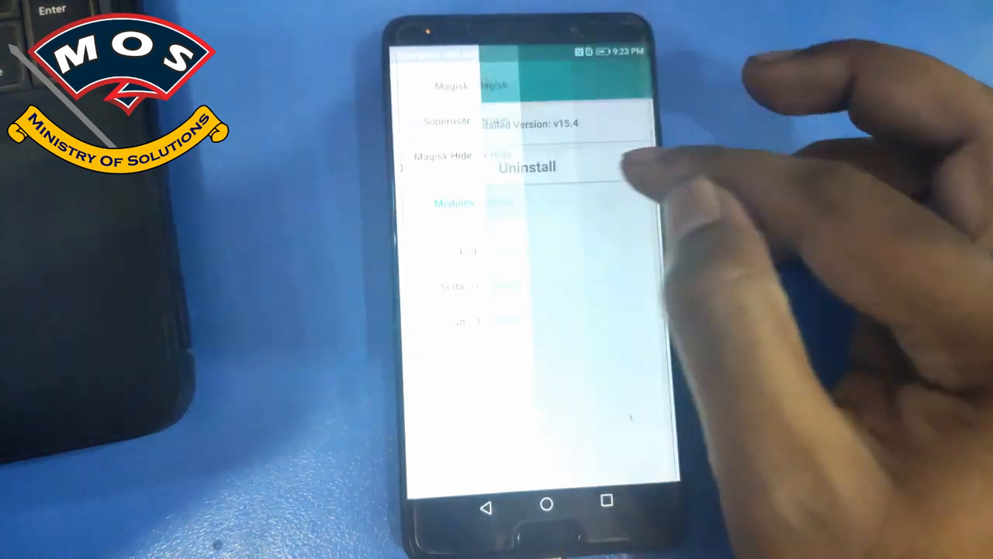
Step: Go to Modules, add a new module, allow file access, and browse for the file
left_click(454, 203)
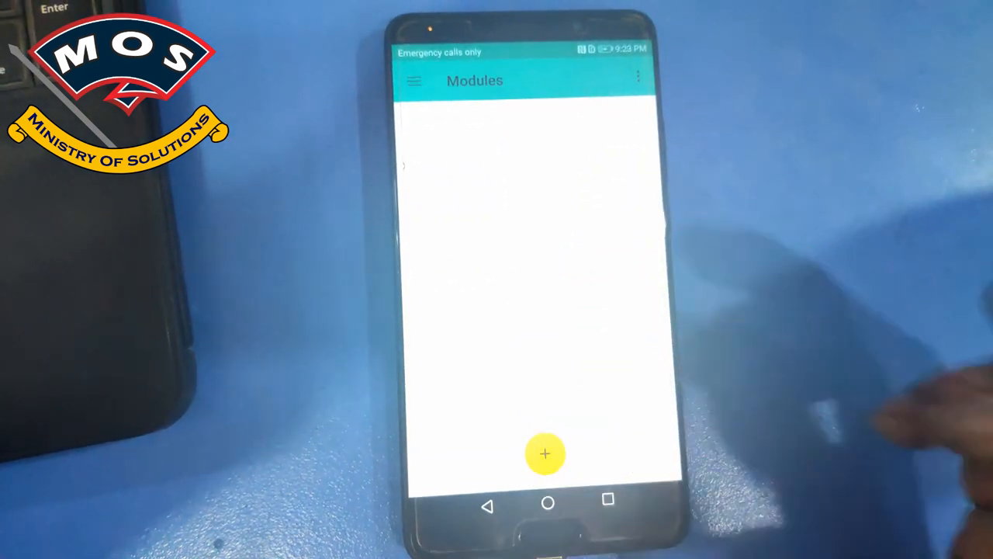
left_click(543, 454)
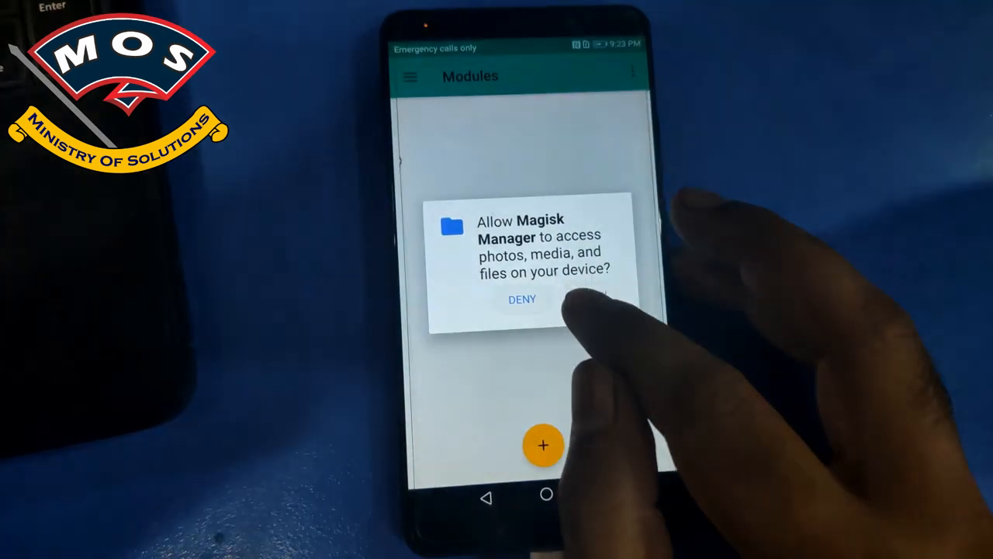
left_click(590, 299)
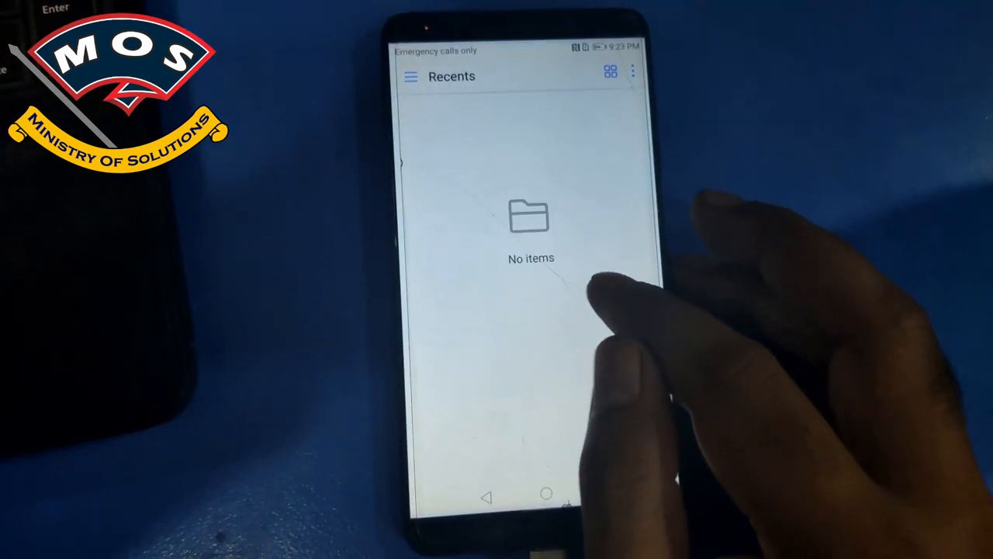
left_click(411, 77)
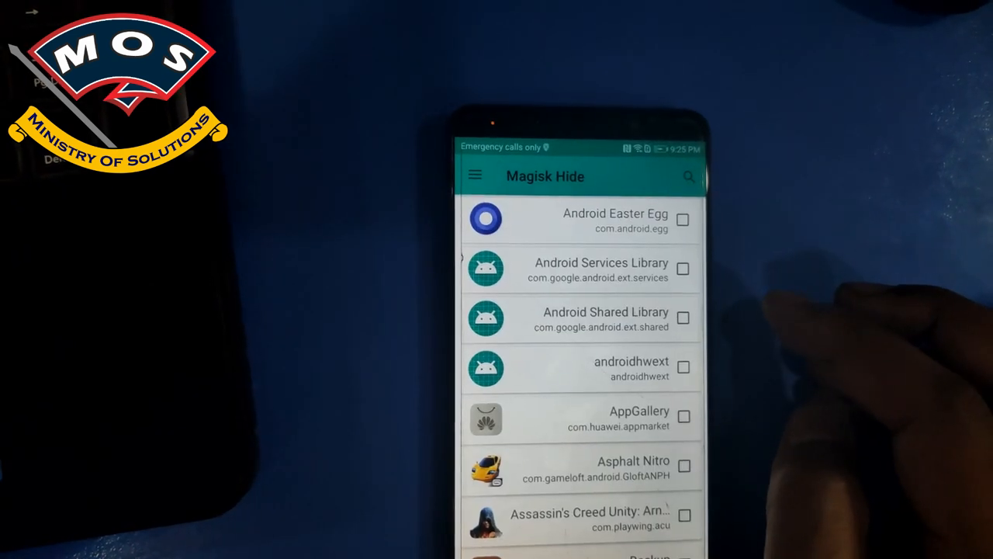
Step: Leave Magisk Hide and go back to the EMUI home screen
left_click(475, 175)
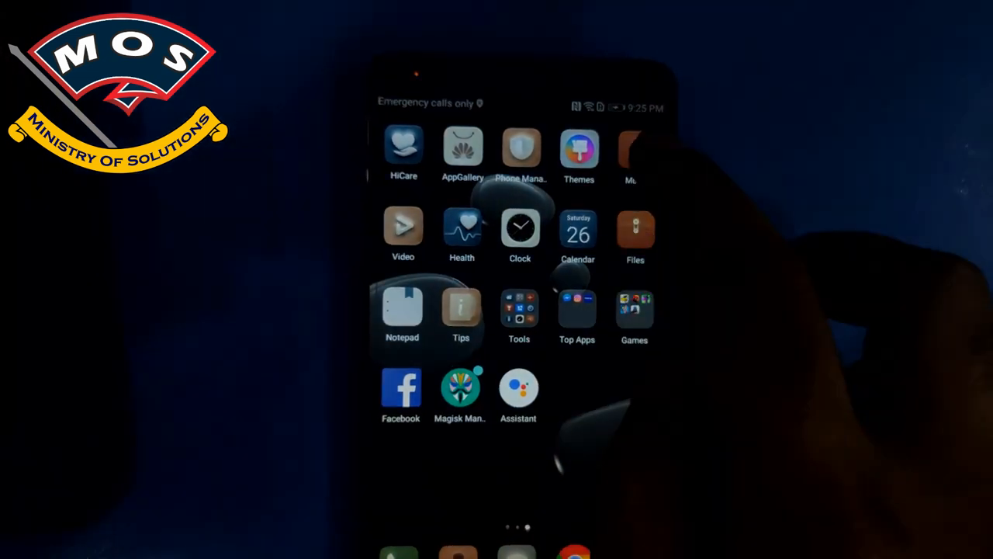
Step: Launch Root Checker Basic from root-checker-6-4-6.apk on the SD card in Files
left_click(636, 233)
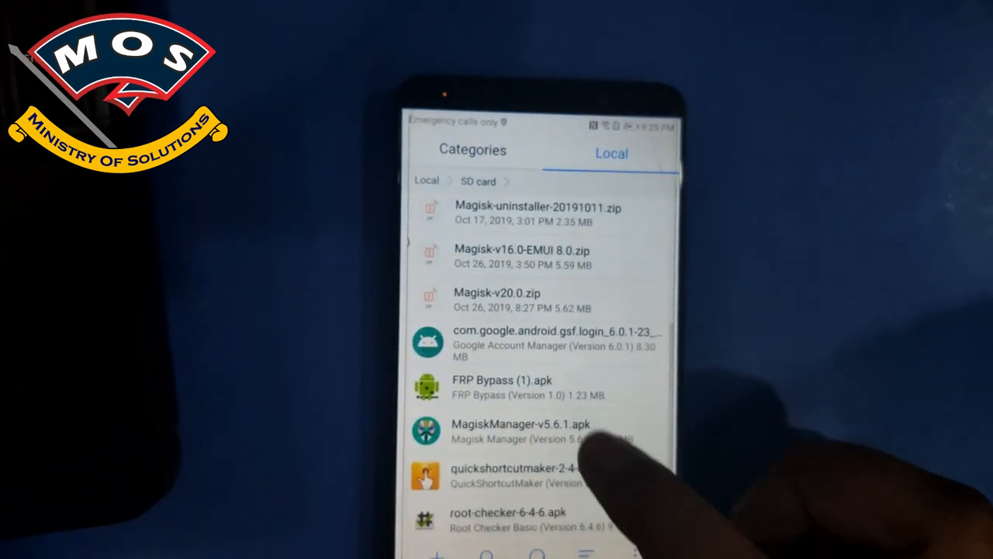
left_click(518, 431)
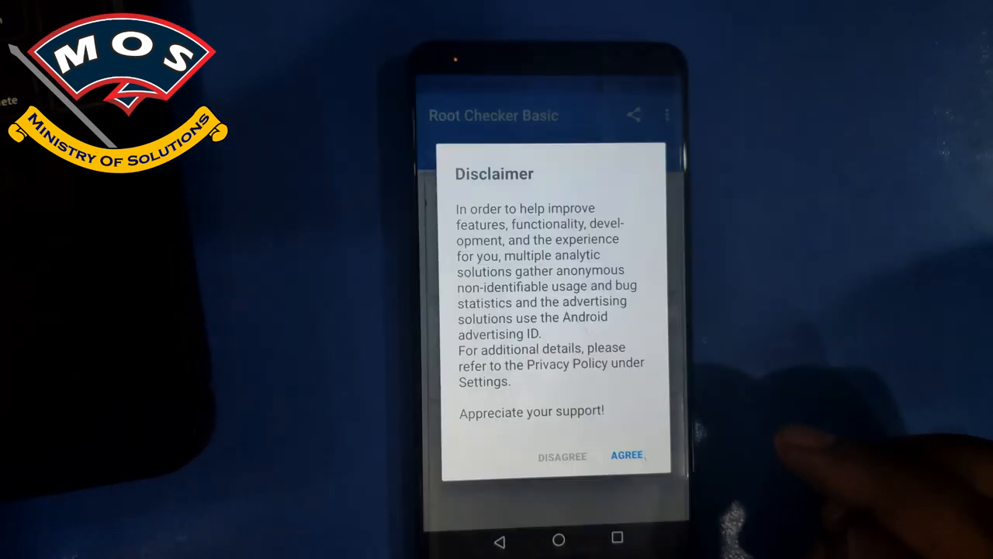
Step: Accept the disclaimer, run Verify Root, and grant Root Checker Basic superuser access
left_click(627, 456)
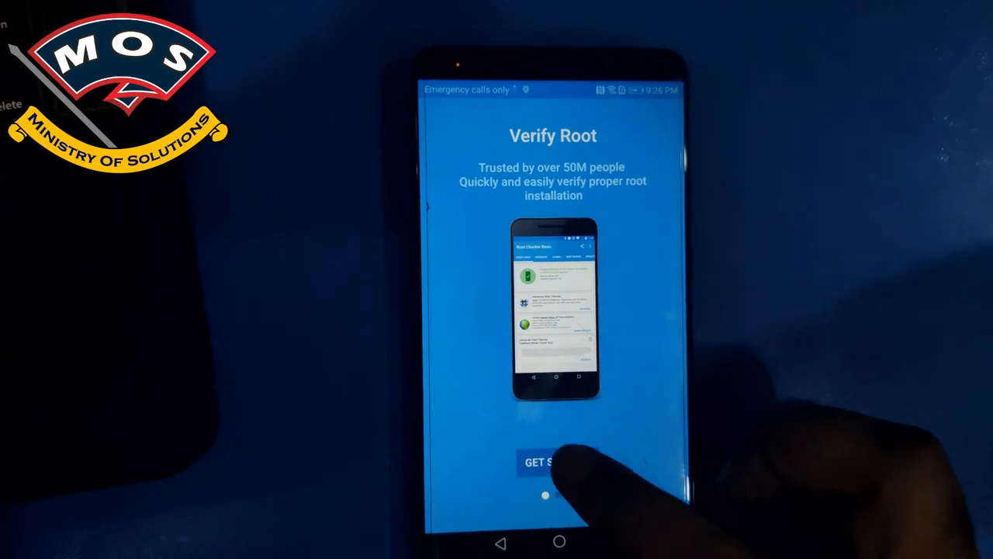
left_click(543, 462)
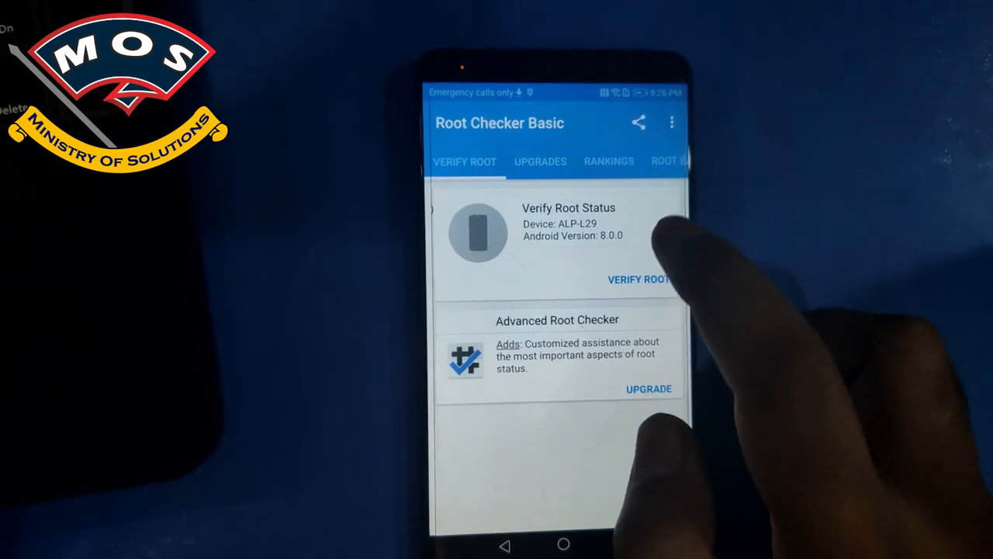
left_click(638, 280)
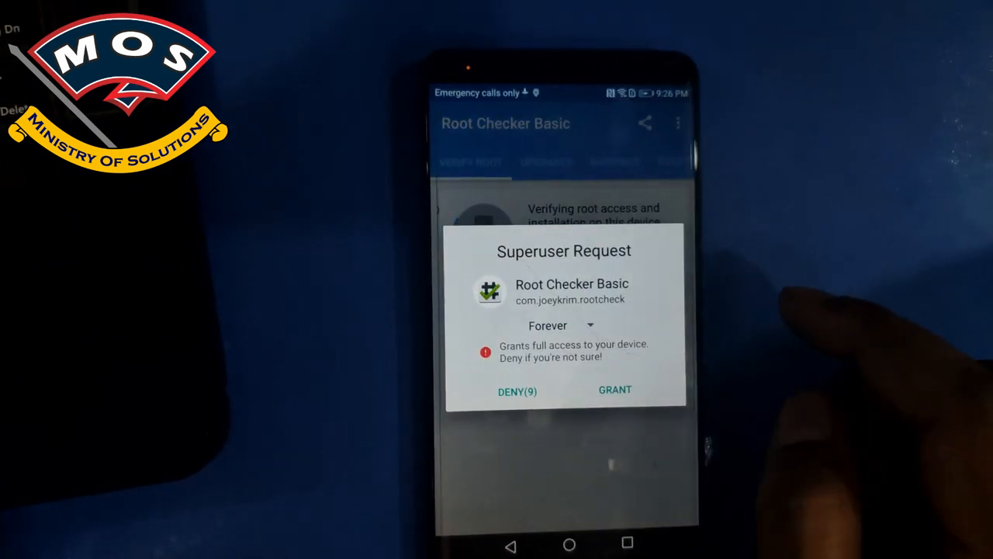
left_click(614, 390)
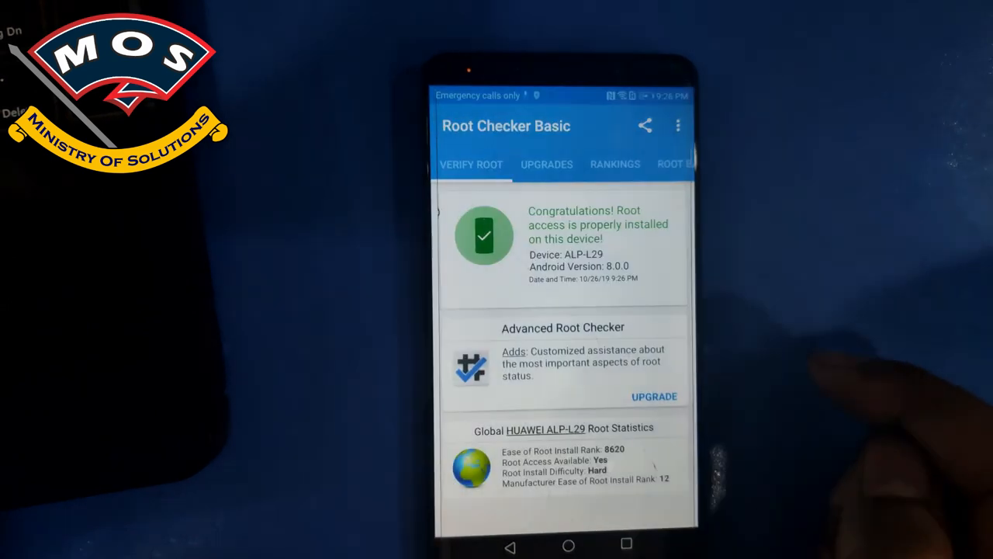